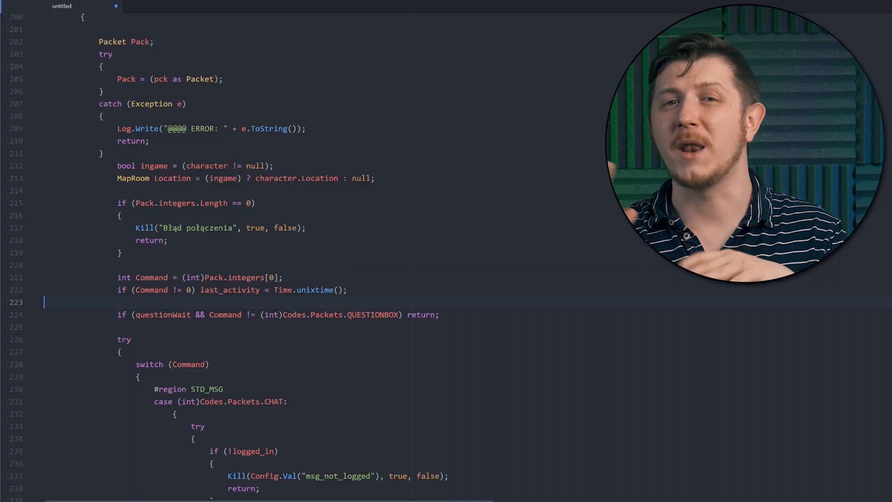
# Scroll through the code, then switch to the AsyncServer.cs tab with its connection events.
pyautogui.scroll(-3)
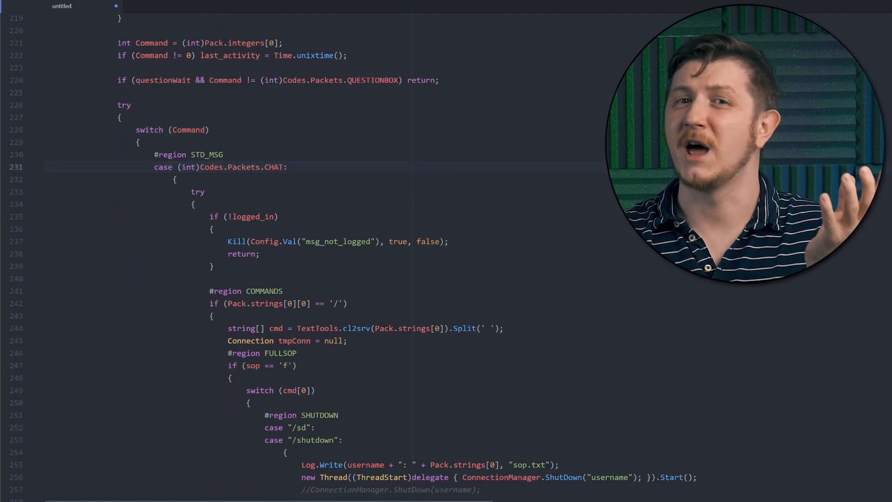
pyautogui.scroll(-3)
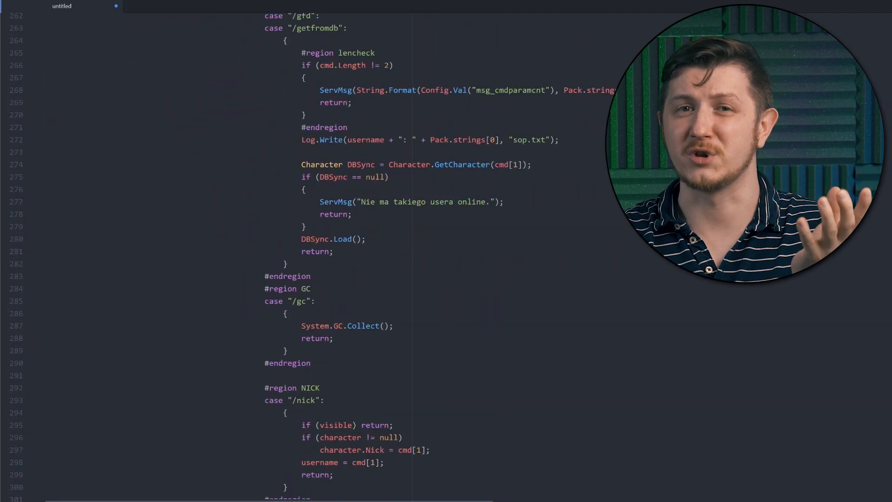
pyautogui.scroll(-3)
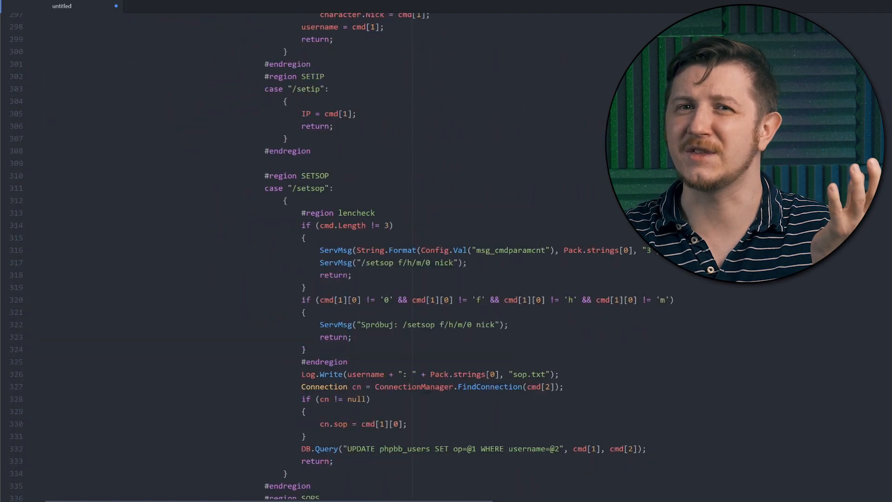
pyautogui.scroll(-3)
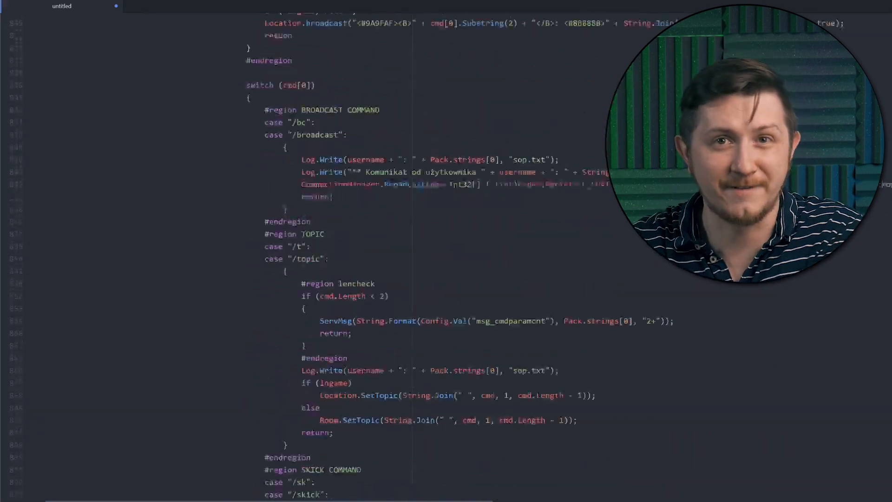
pyautogui.scroll(-3)
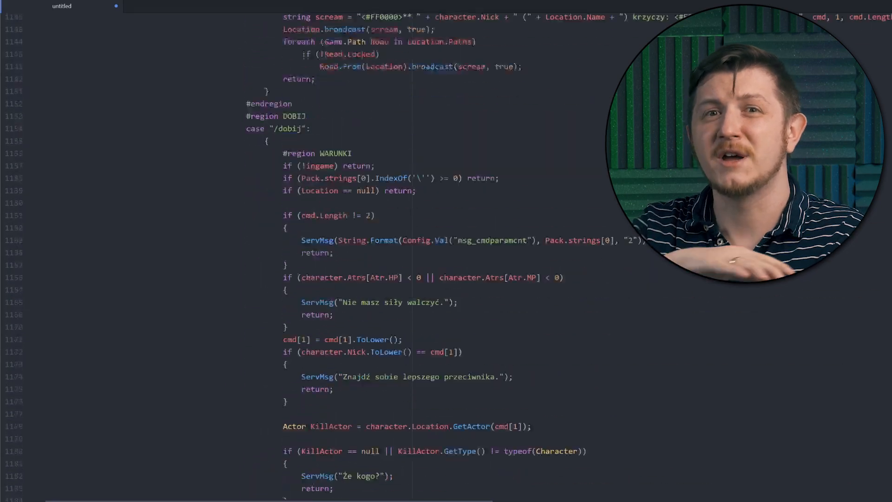
pyautogui.scroll(-3)
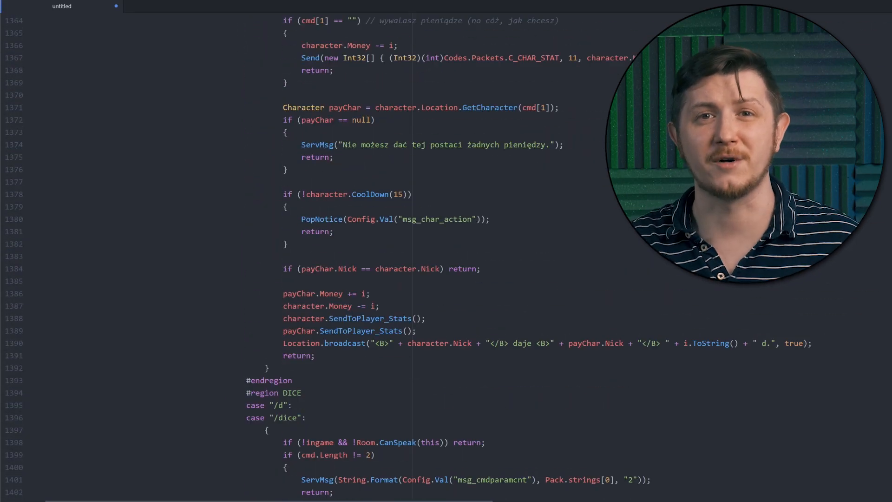
pyautogui.scroll(-3)
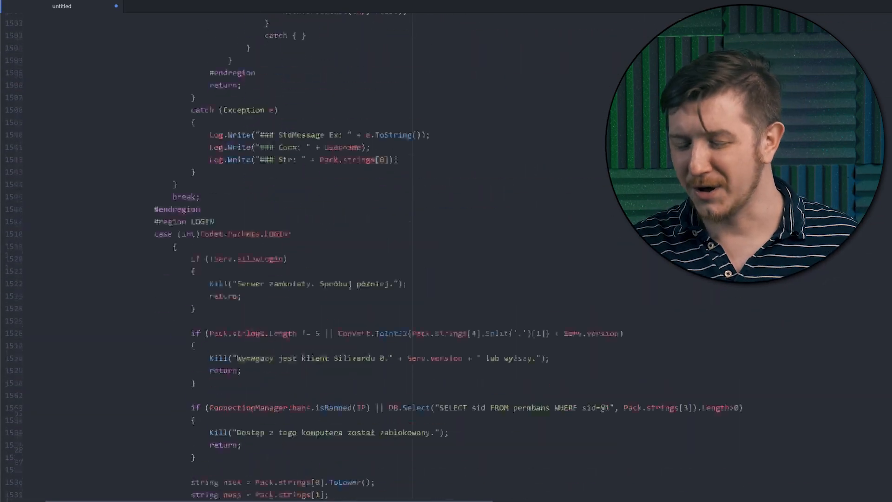
pyautogui.scroll(-3)
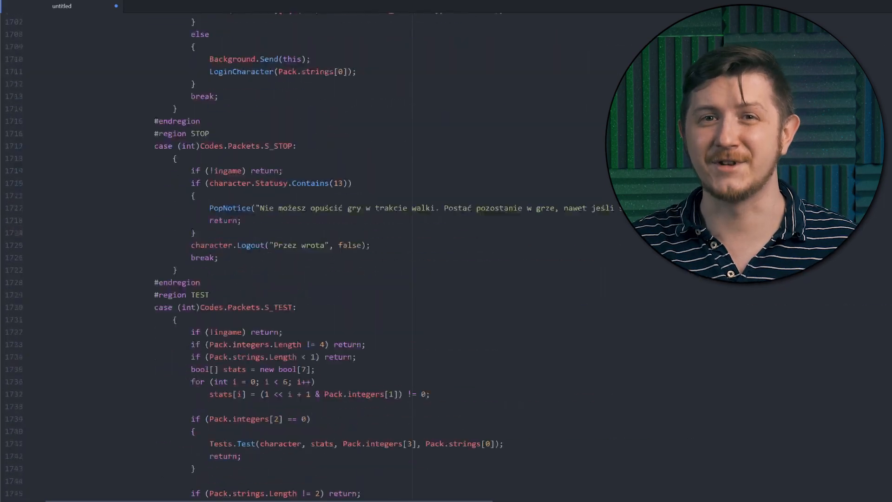
pyautogui.scroll(-3)
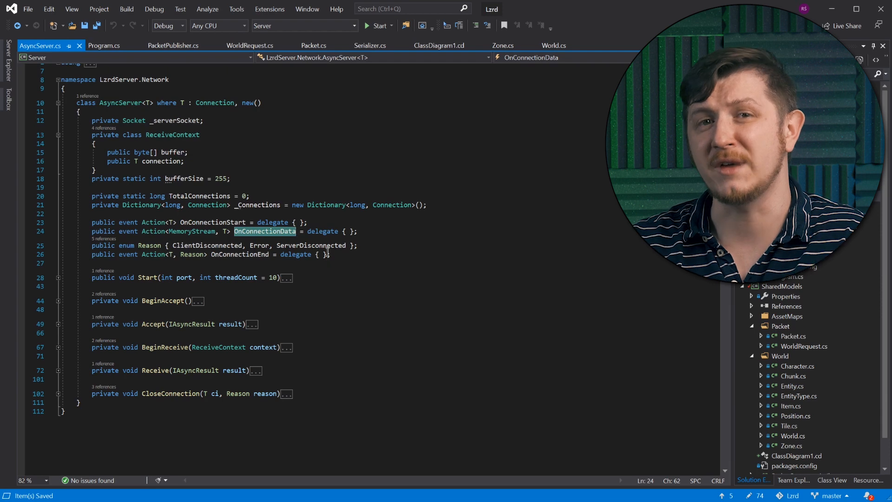
pyautogui.moveTo(281, 237)
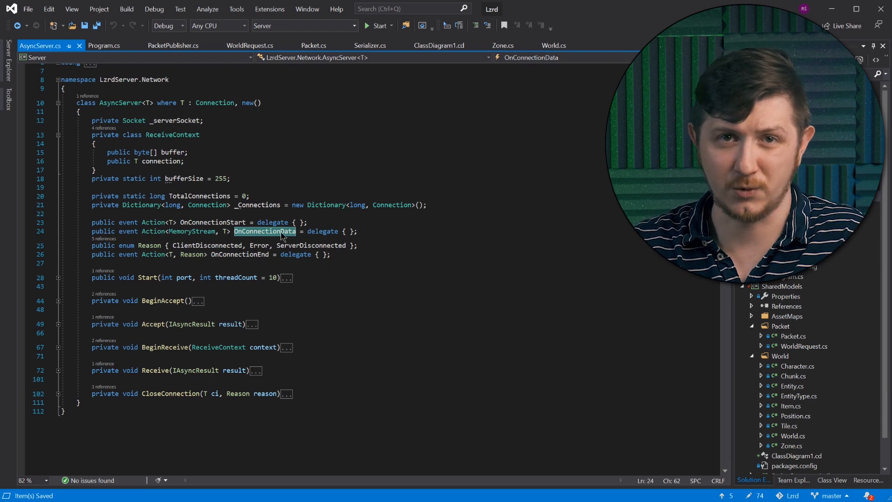
pyautogui.click(104, 46)
pyautogui.write('if (Serializer.IsReady(stream))')
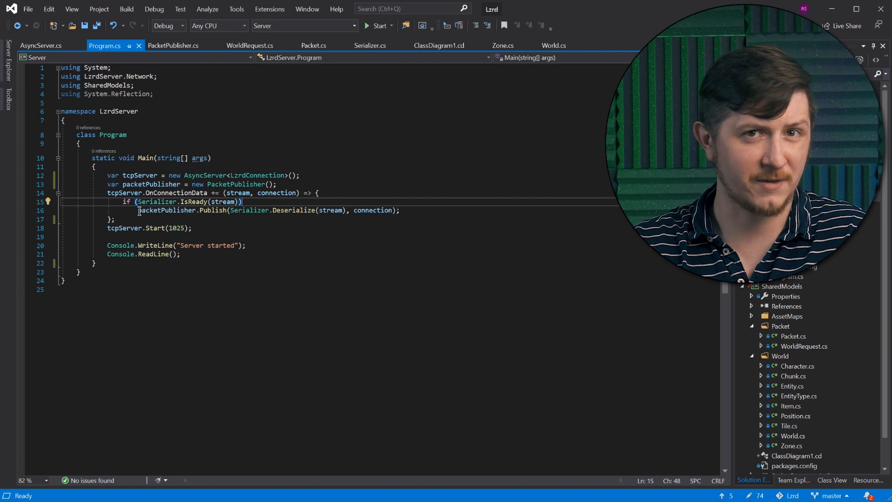
# Point out the packetPublisher.Publish call in Main and move to the next file tab.
pyautogui.doubleClick(293, 210)
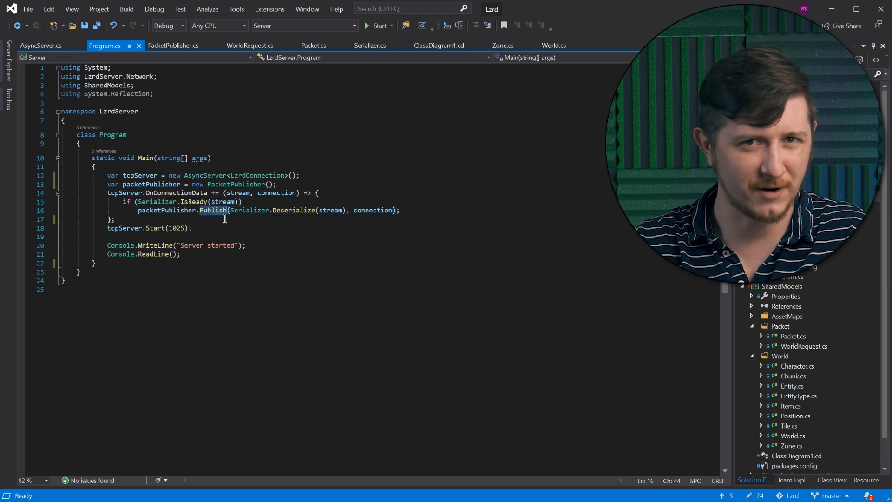
pyautogui.click(371, 45)
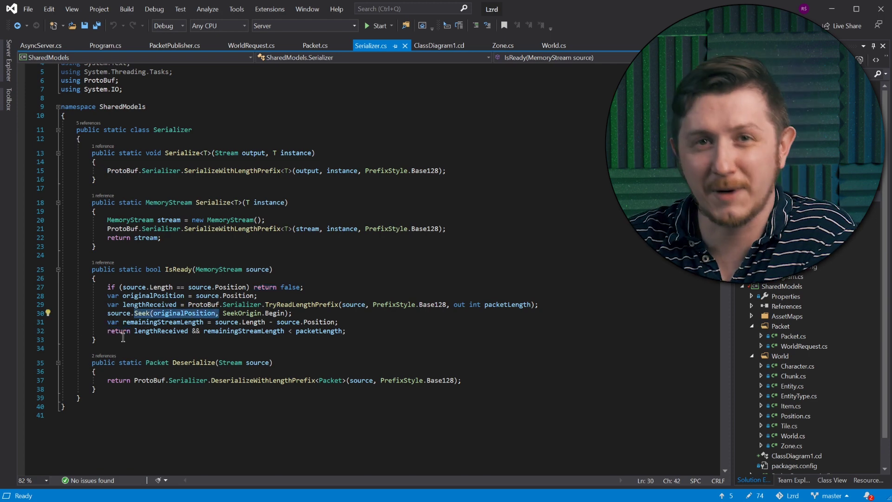
# Show Serializer.cs, highlight its Deserialize method, then return to the Program tab.
pyautogui.click(106, 45)
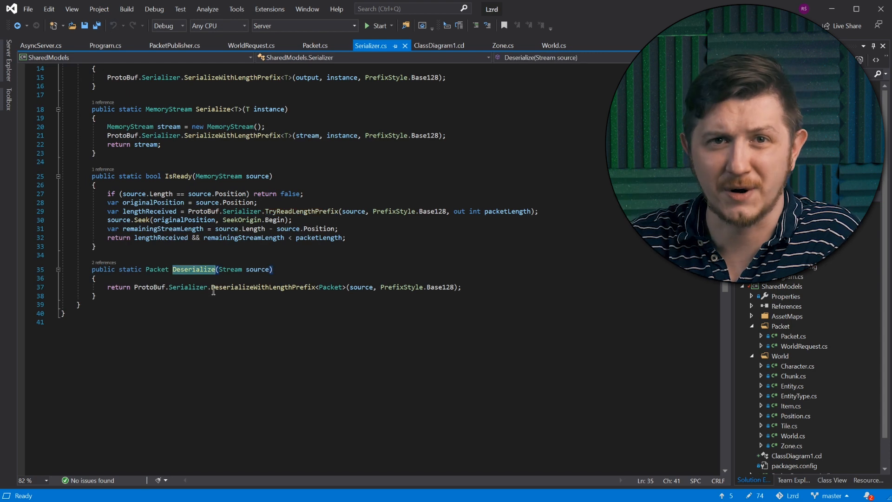
pyautogui.doubleClick(262, 288)
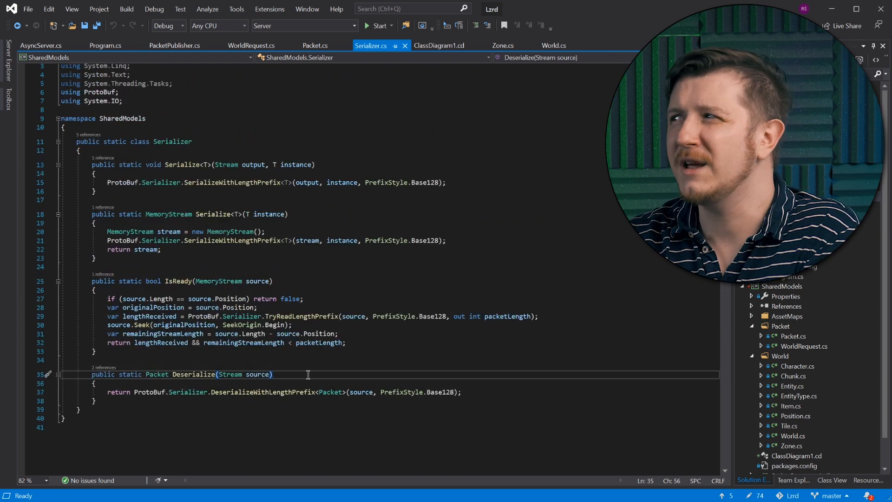
pyautogui.press('ctrl+a')
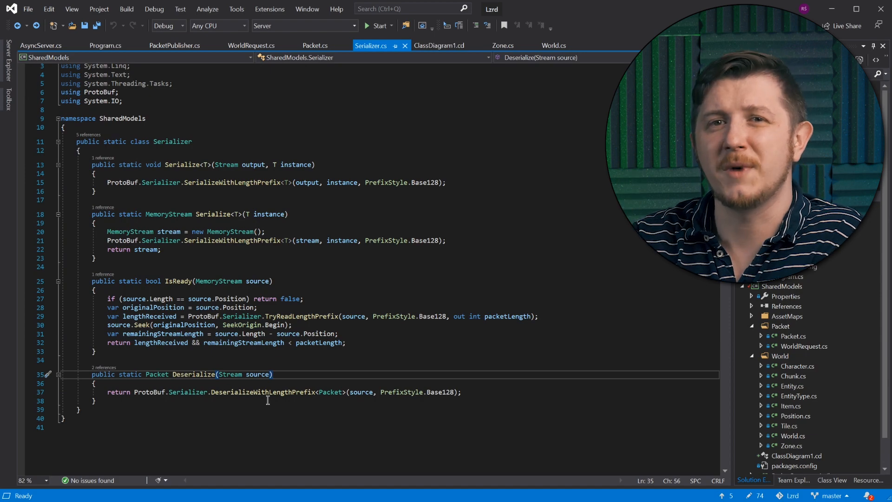
pyautogui.click(108, 47)
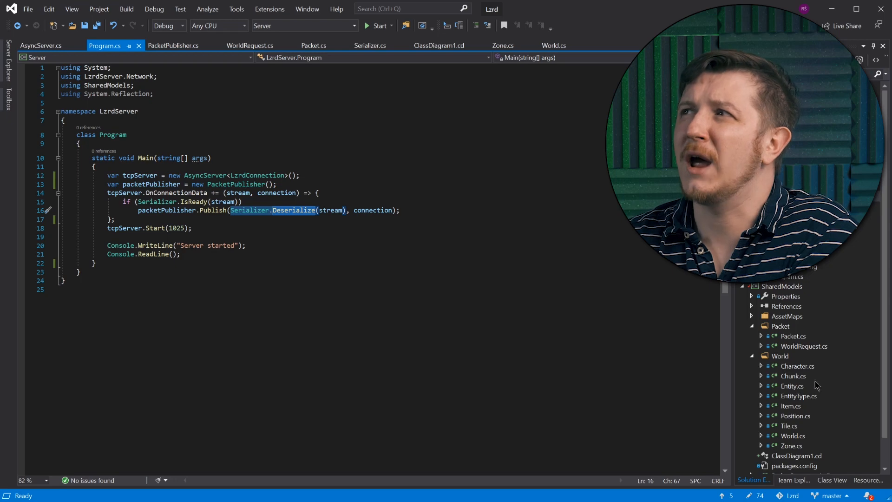
# Open Packet.cs from Solution Explorer and highlight the class name and its comment.
pyautogui.doubleClick(793, 337)
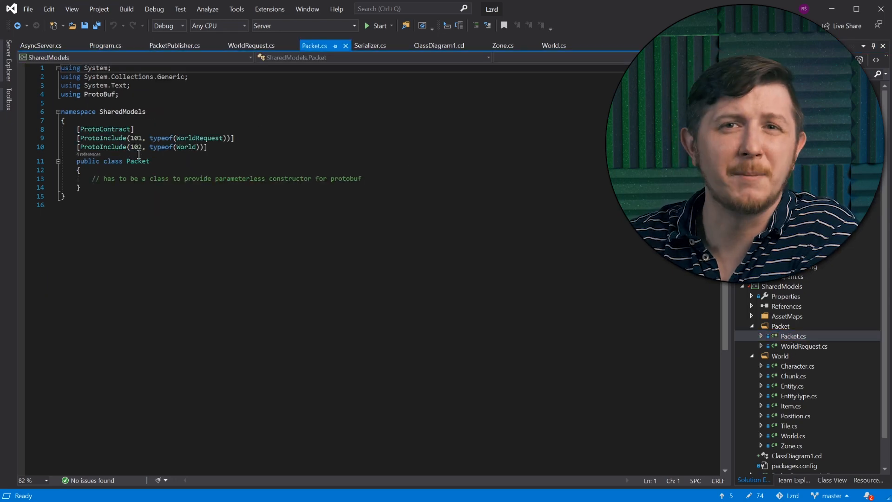
pyautogui.doubleClick(137, 161)
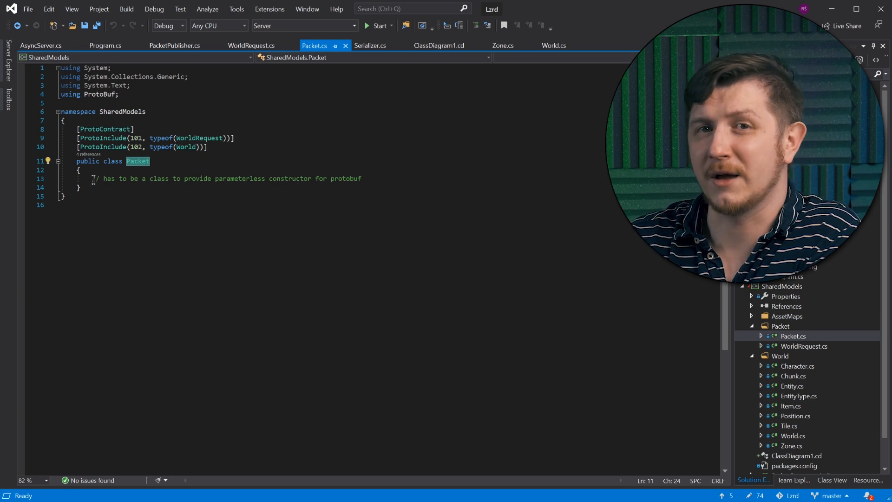
pyautogui.moveTo(97, 178); pyautogui.dragTo(250, 179)
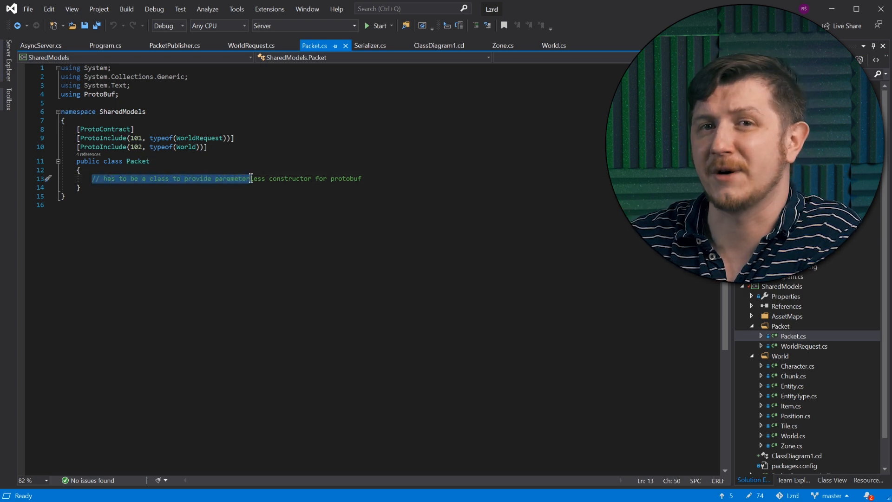
pyautogui.click(417, 186)
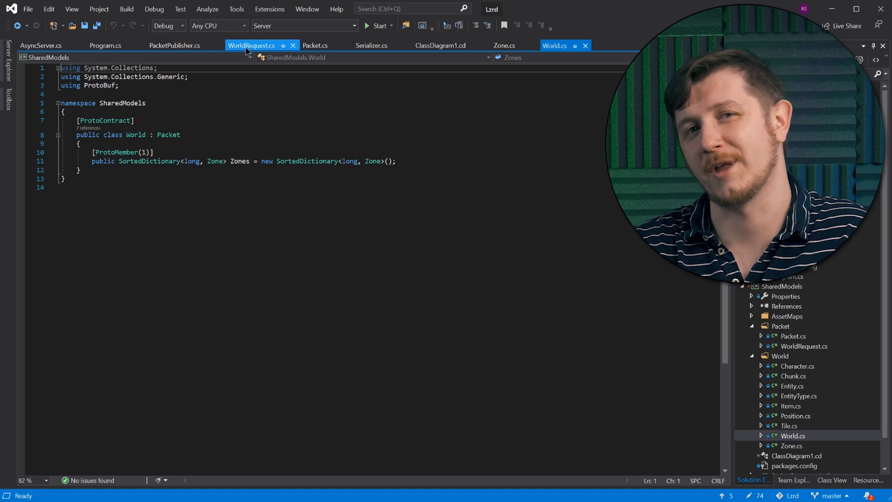
# Review WorldRequest's Distance field and the Position class, selecting their members.
pyautogui.click(251, 45)
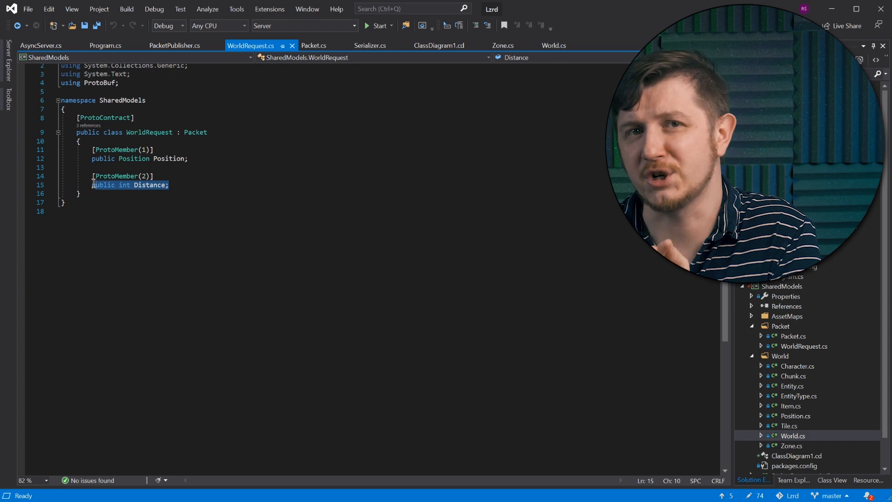
pyautogui.doubleClick(134, 158)
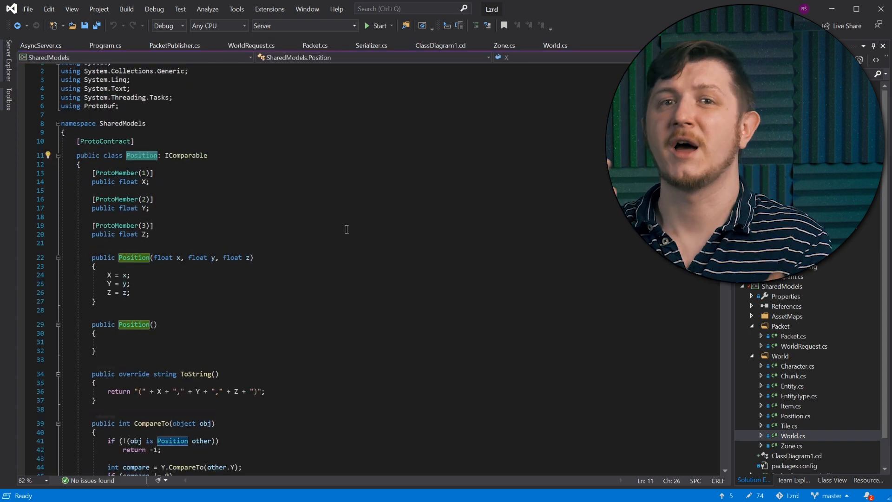
pyautogui.scroll(-3)
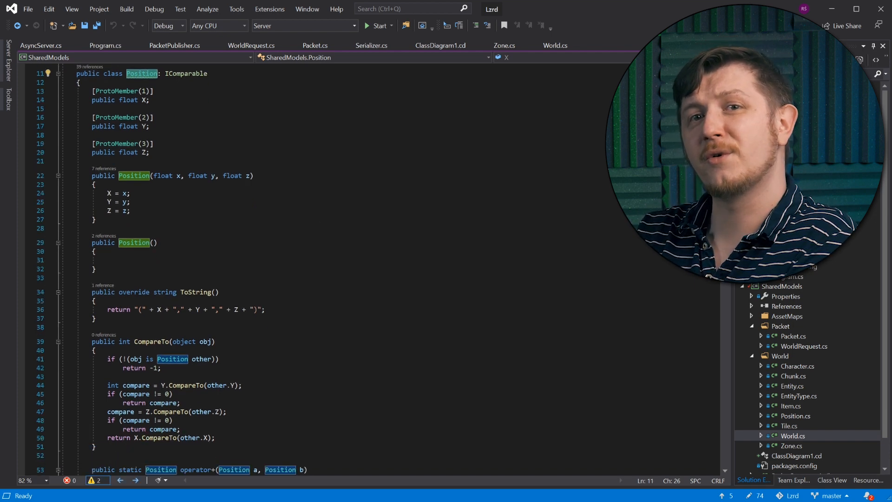
pyautogui.moveTo(92, 90); pyautogui.dragTo(159, 161)
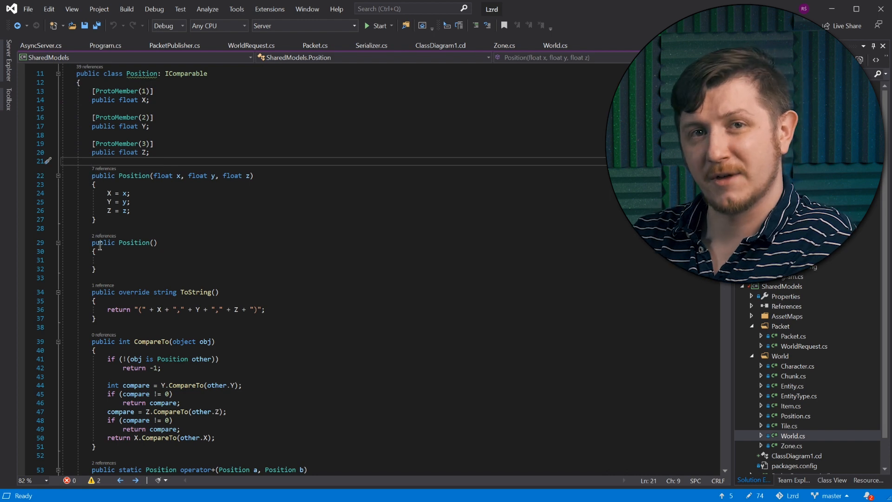
pyautogui.moveTo(91, 292); pyautogui.dragTo(97, 447)
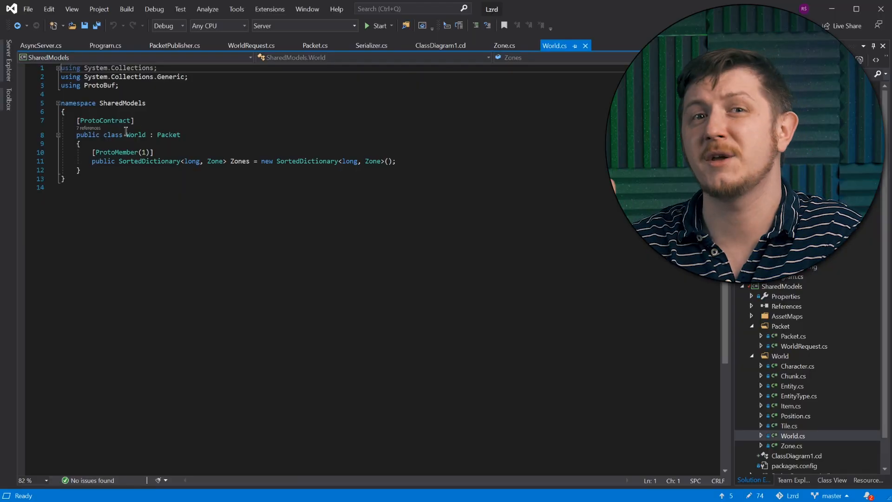
# Select Zone's chunk dictionary member, then open the abstract Entity class.
pyautogui.moveTo(92, 160); pyautogui.dragTo(235, 161)
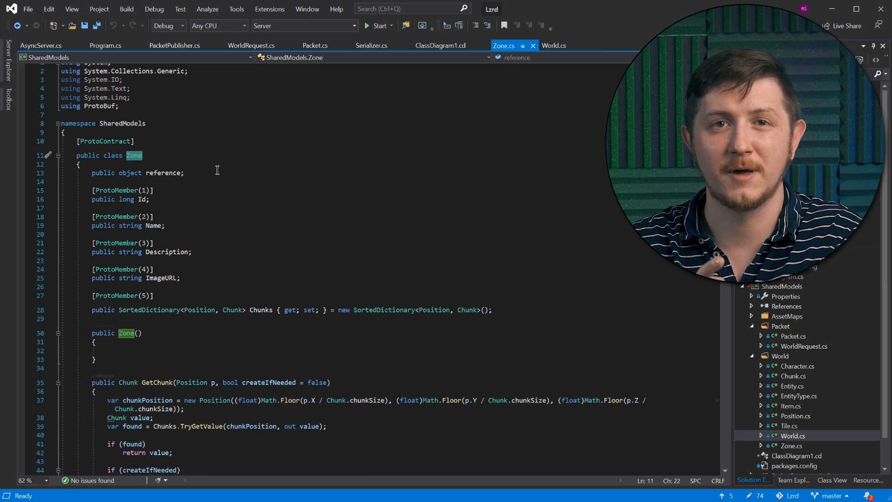
pyautogui.scroll(-3)
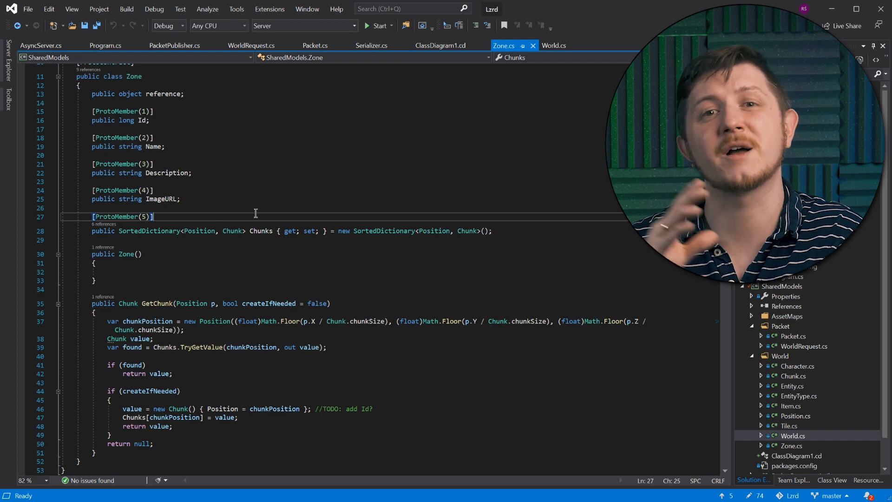
pyautogui.moveTo(218, 220)
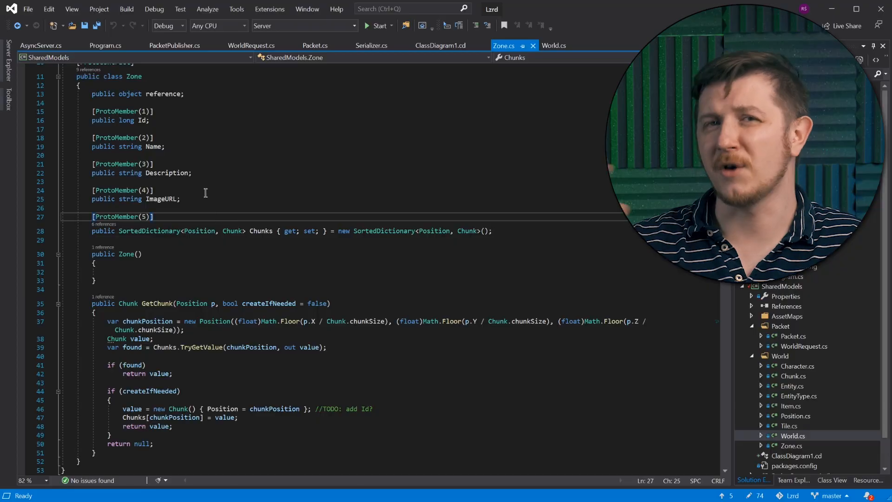
pyautogui.moveTo(226, 148)
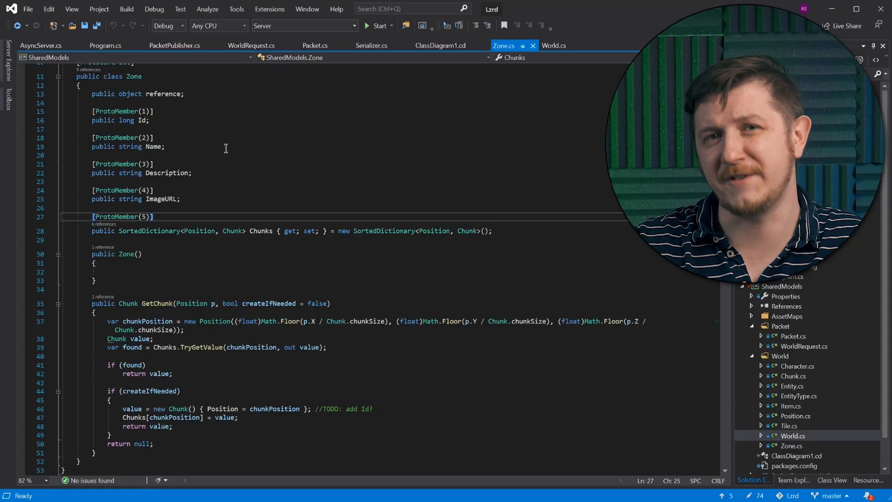
pyautogui.doubleClick(260, 231)
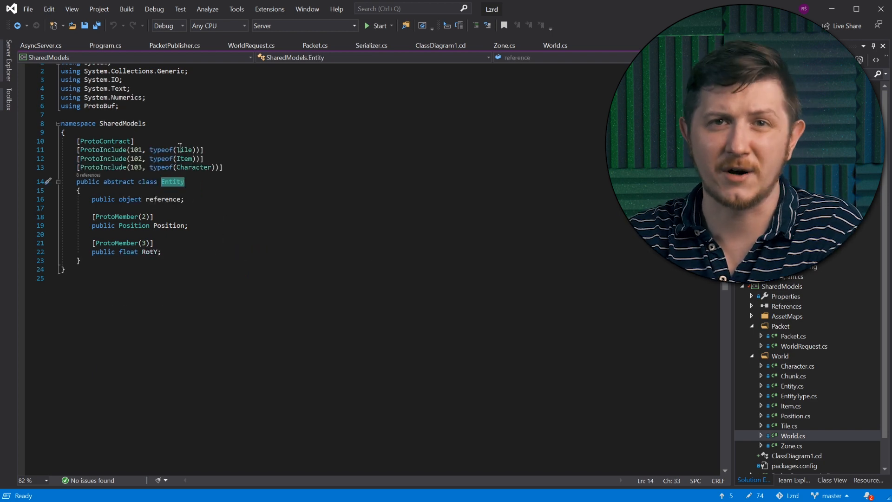
# Return to the Zone class and single out its untagged object reference field.
pyautogui.doubleClick(184, 150)
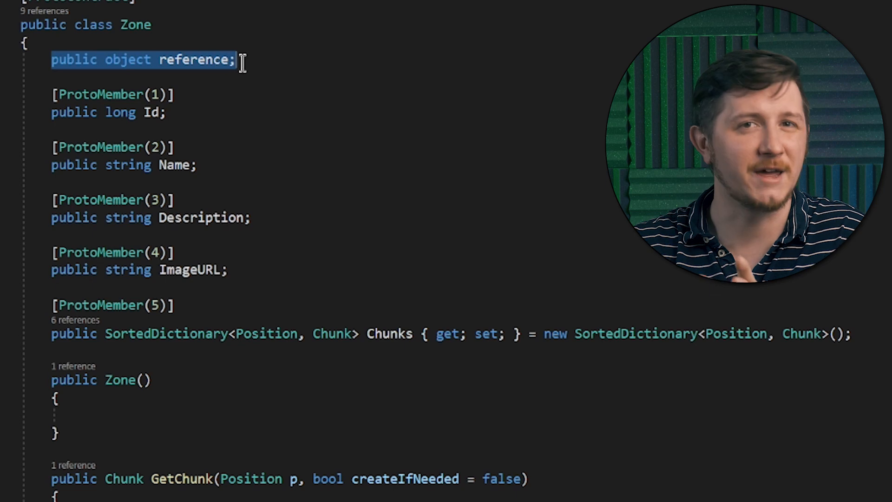
pyautogui.moveTo(196, 76)
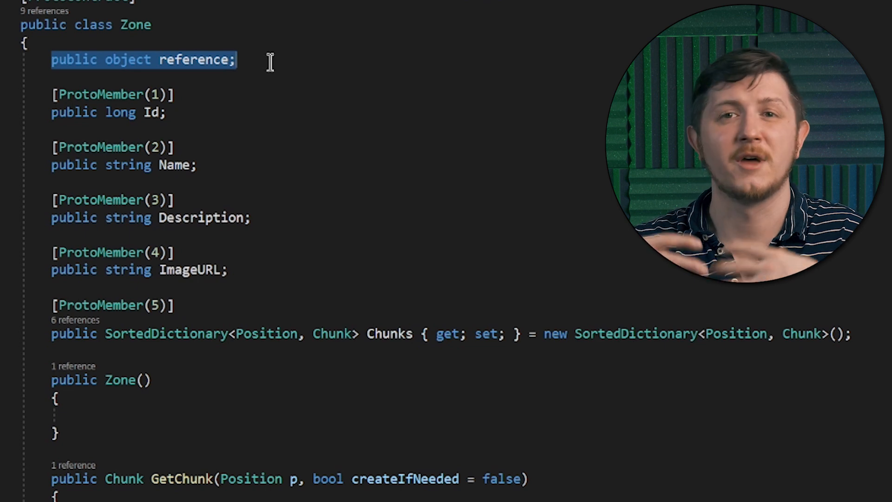
# Show the PacketPublisher class with its type-lookup Publish method.
pyautogui.click(104, 60)
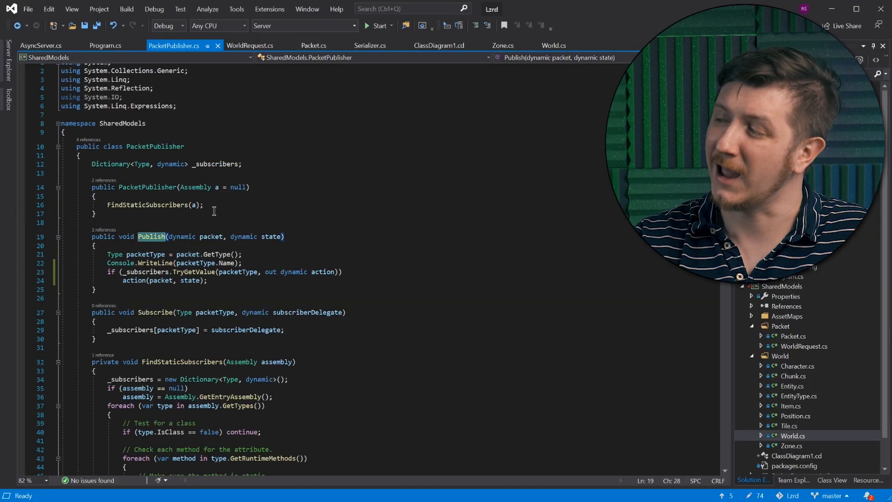
pyautogui.click(106, 46)
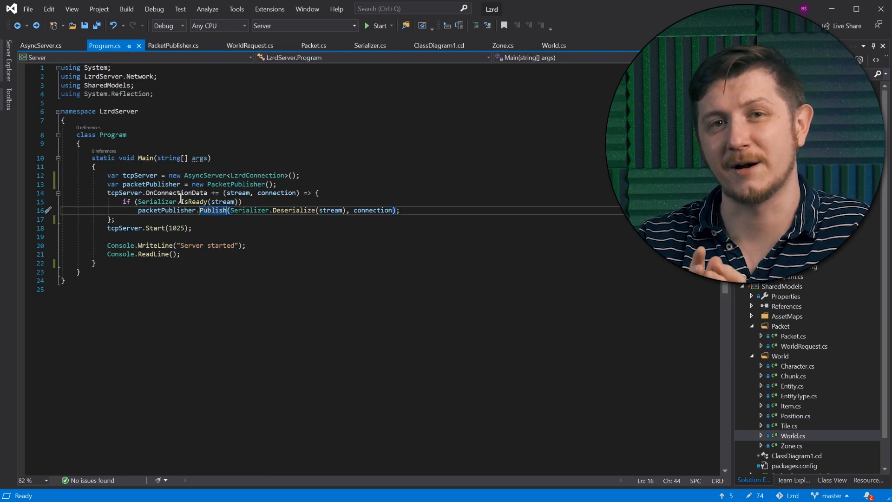
pyautogui.doubleClick(212, 210)
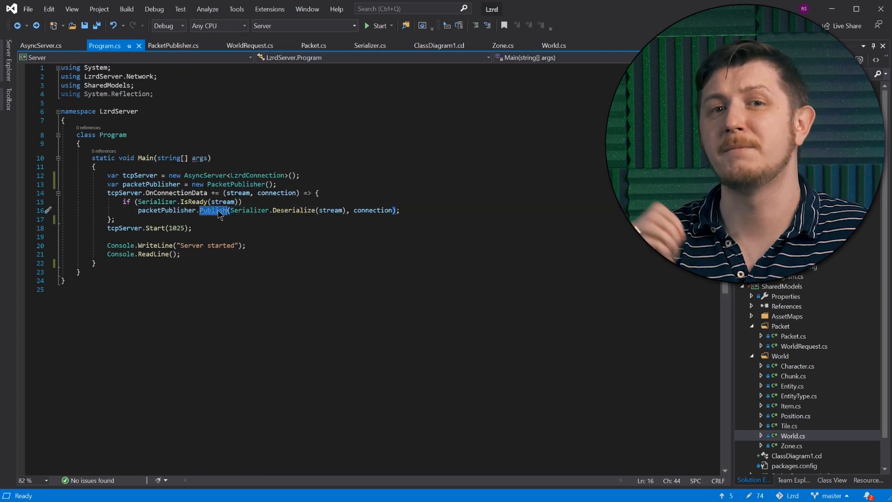
pyautogui.click(212, 210)
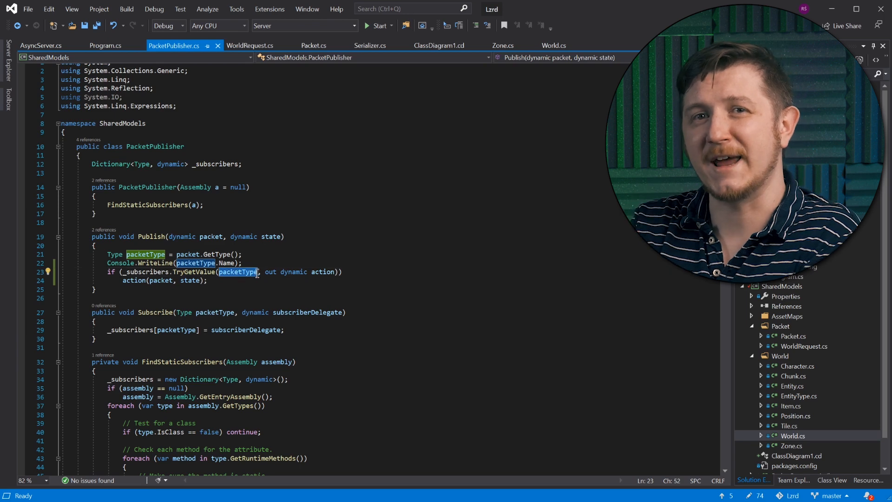
pyautogui.moveTo(241, 280)
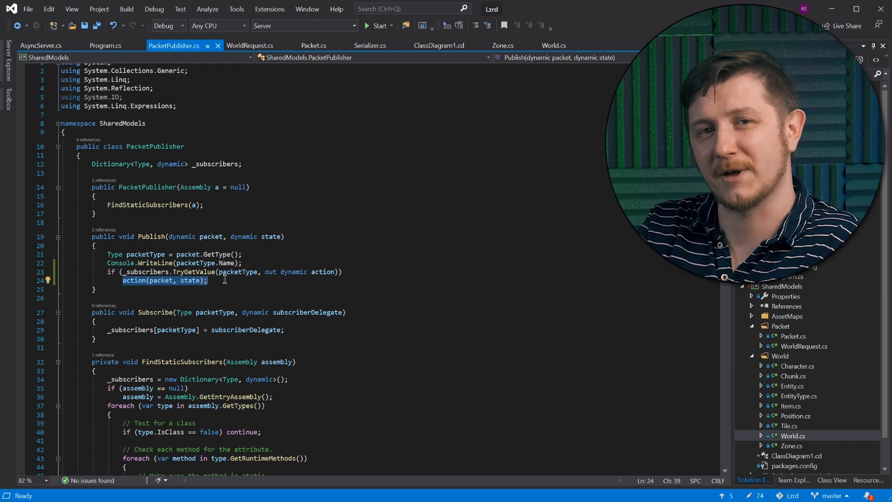
pyautogui.click(104, 46)
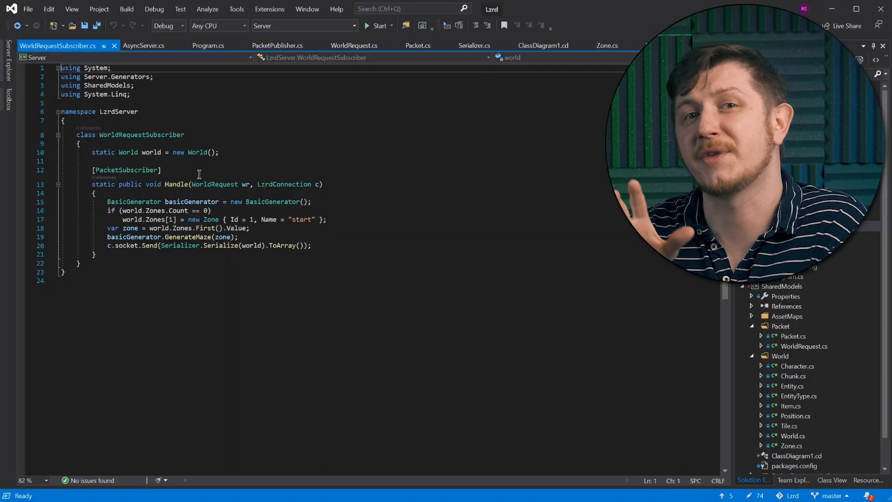
# Single out WorldRequestSubscriber's Handle method and its PacketSubscriber attribute.
pyautogui.click(99, 254)
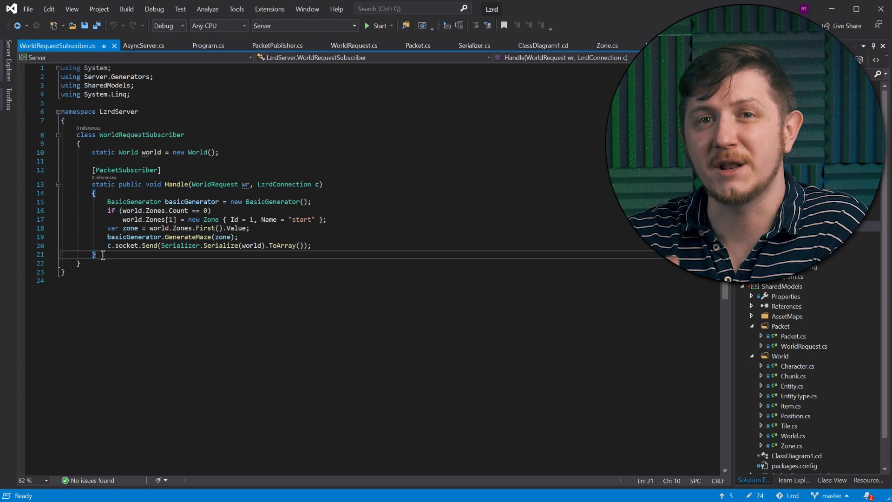
pyautogui.doubleClick(177, 184)
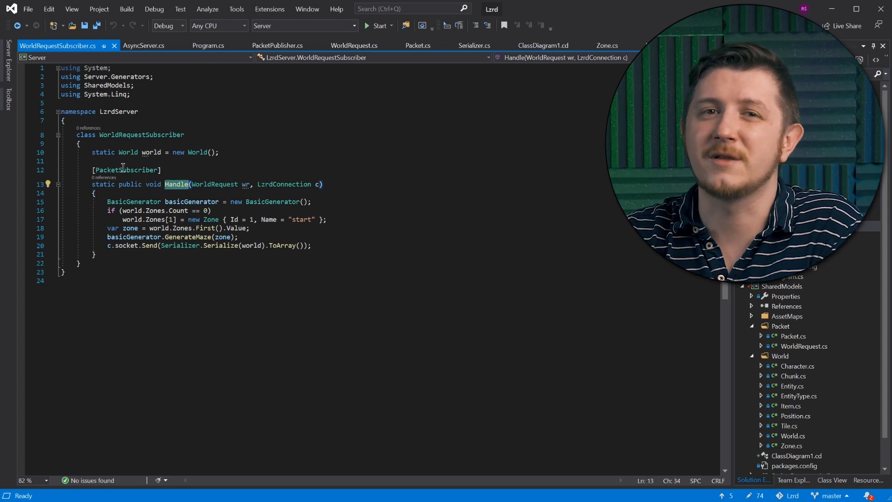
pyautogui.doubleClick(126, 169)
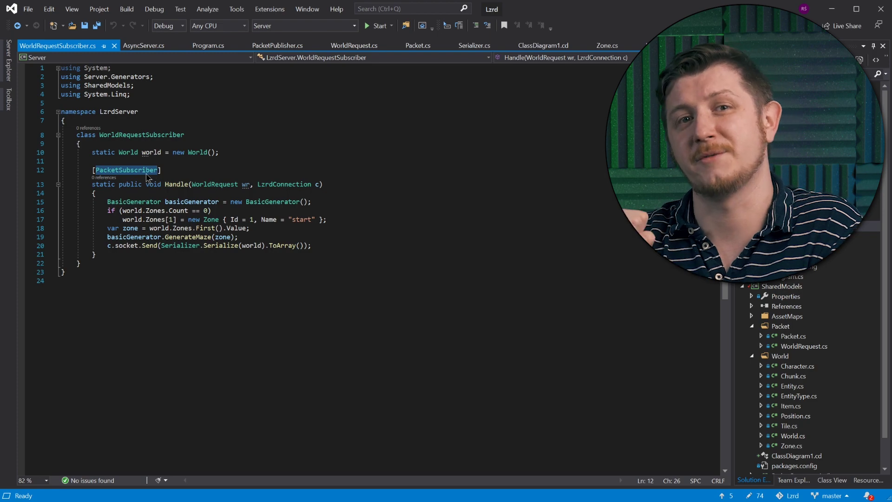
pyautogui.moveTo(288, 192)
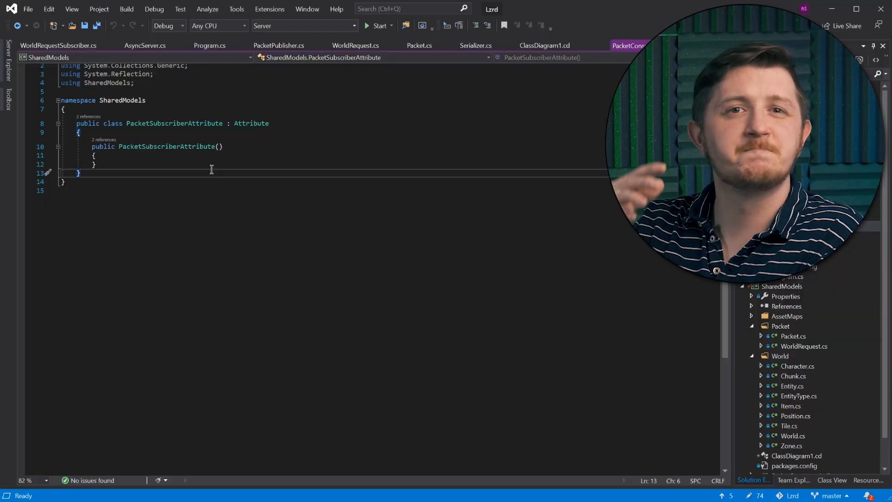
# Pick out the Attribute base class, then return via WorldRequestSubscriber to PacketPublisher's FindStaticSubscribers.
pyautogui.doubleClick(251, 123)
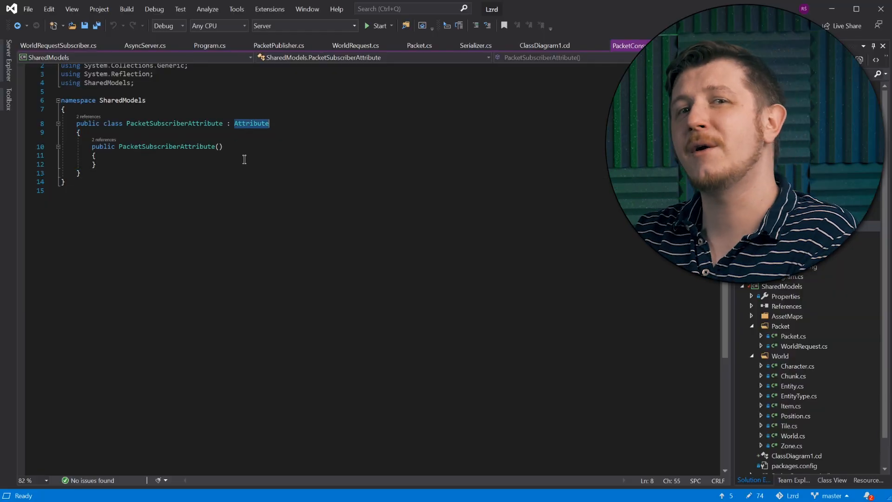
pyautogui.doubleClick(107, 74)
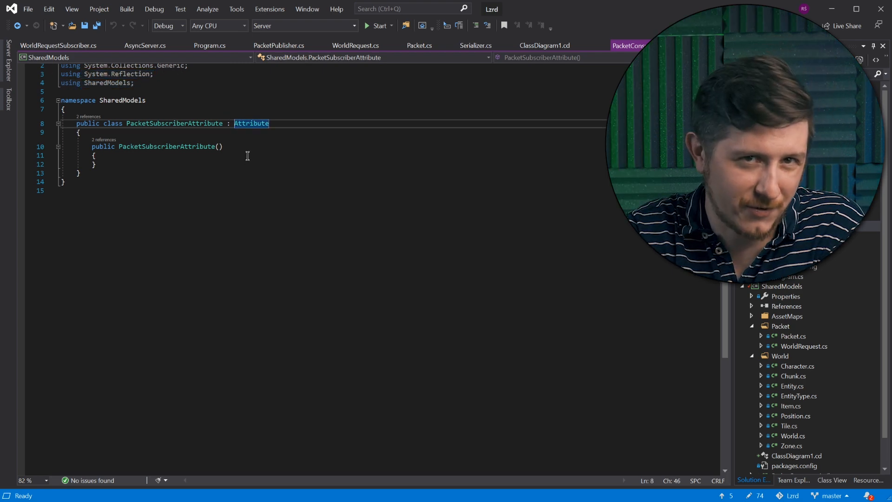
pyautogui.click(60, 46)
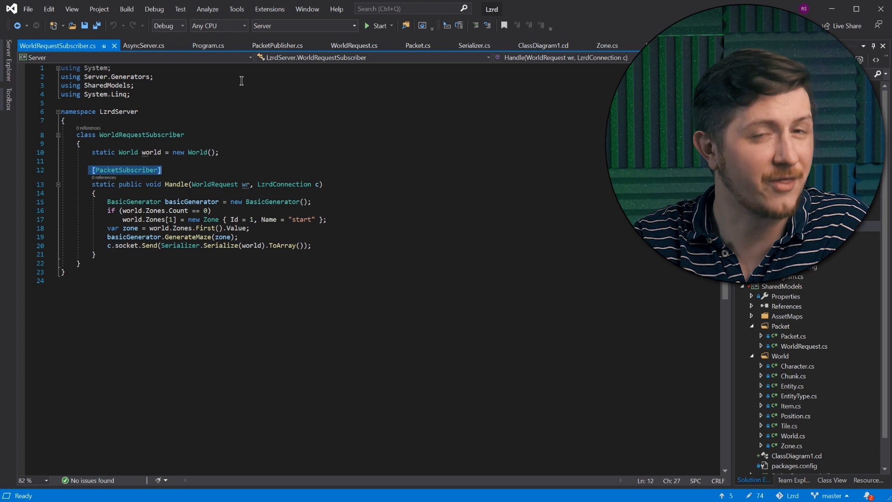
pyautogui.click(277, 45)
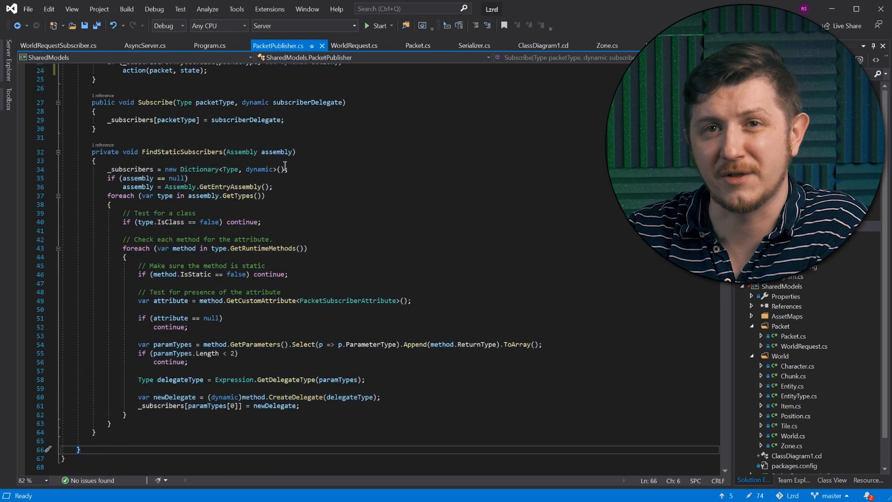
pyautogui.doubleClick(201, 195)
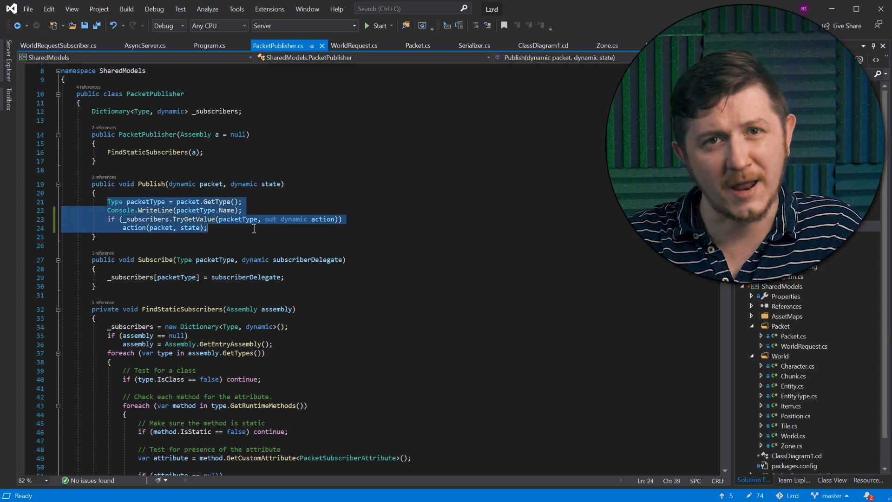
pyautogui.click(207, 228)
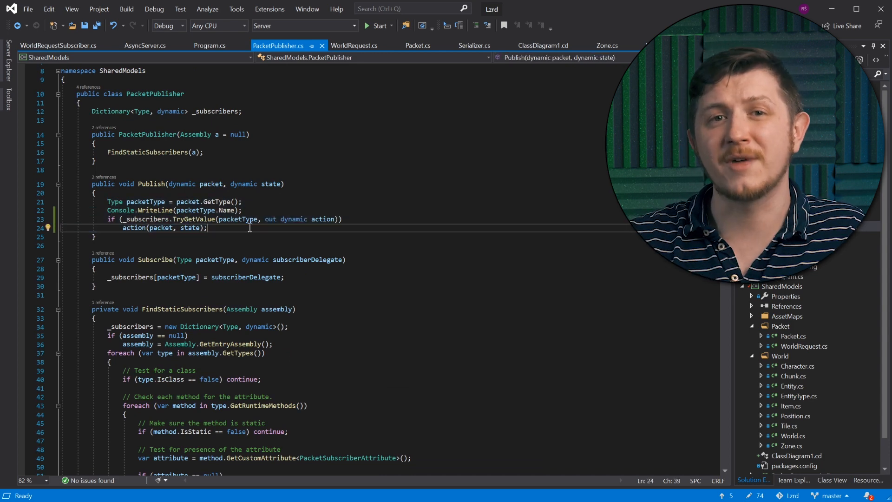